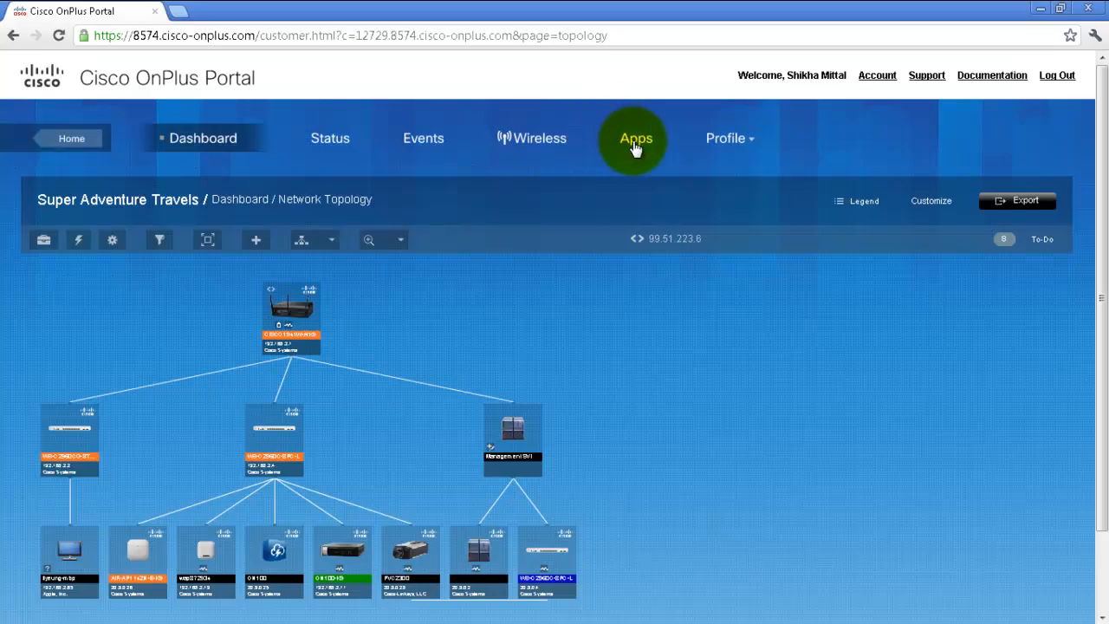
# - Add the free ntop Packet Monitoring app from the Apps catalog
pyautogui.click(635, 137)
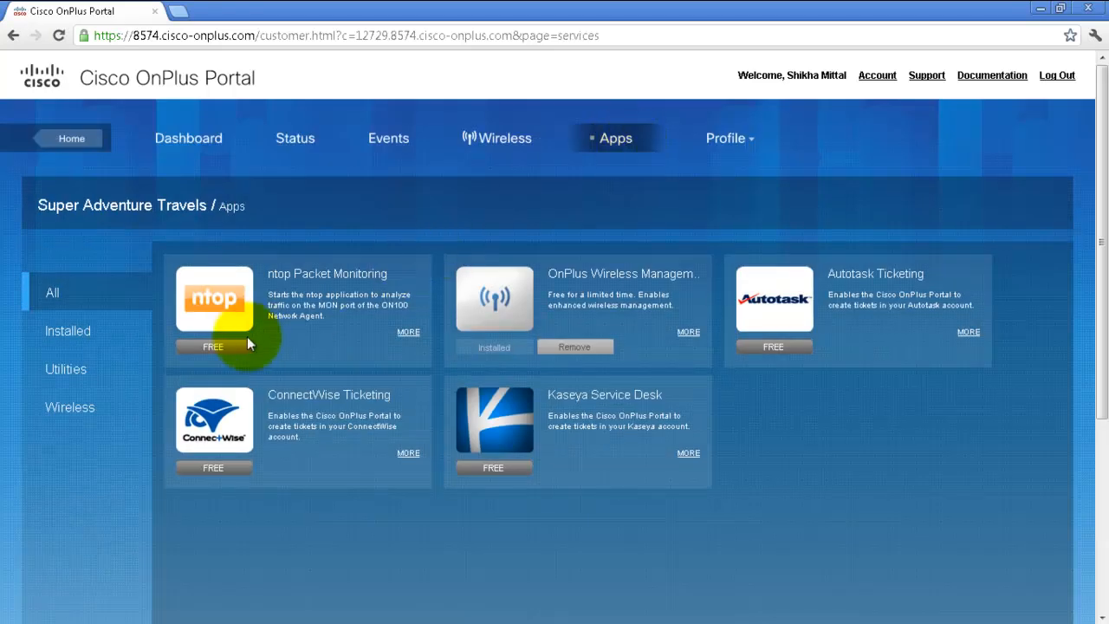
pyautogui.click(214, 347)
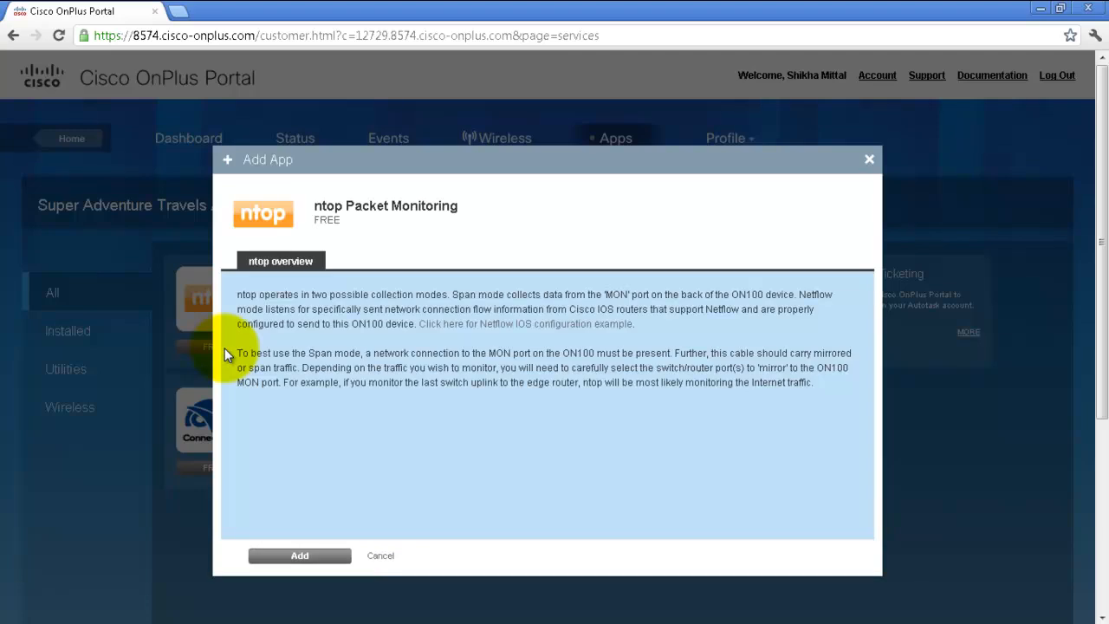
pyautogui.moveTo(299, 555)
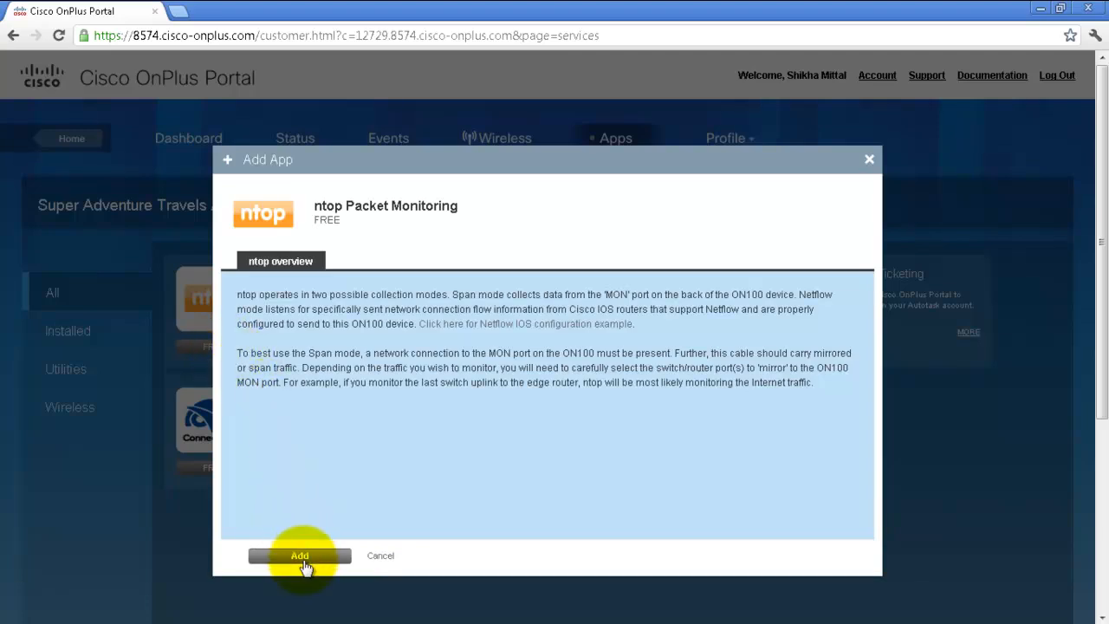
pyautogui.click(298, 555)
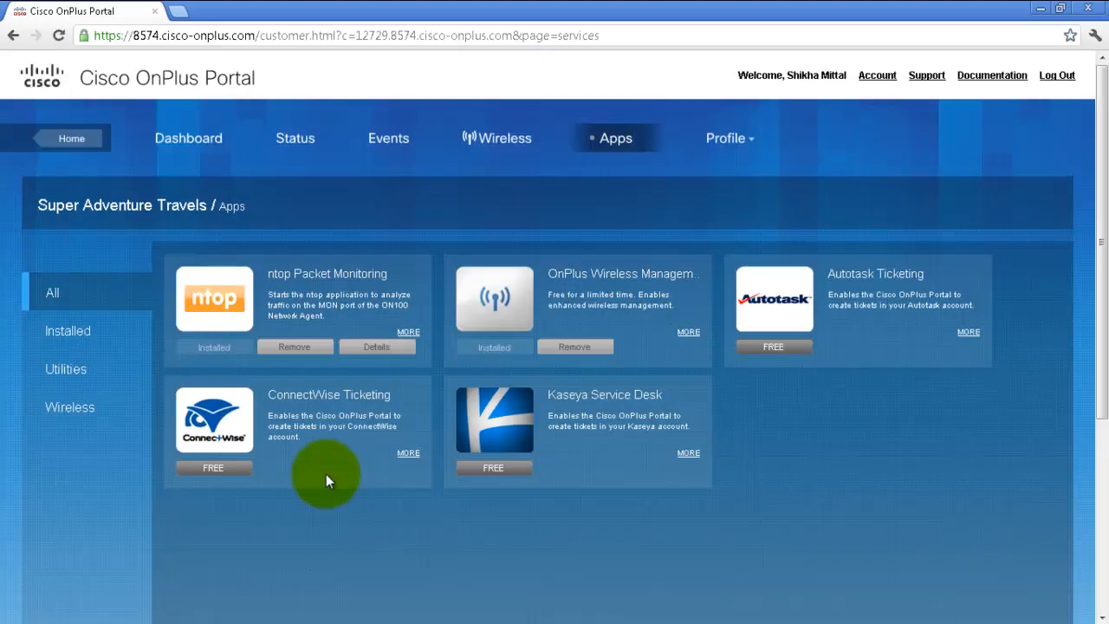
pyautogui.moveTo(327, 444)
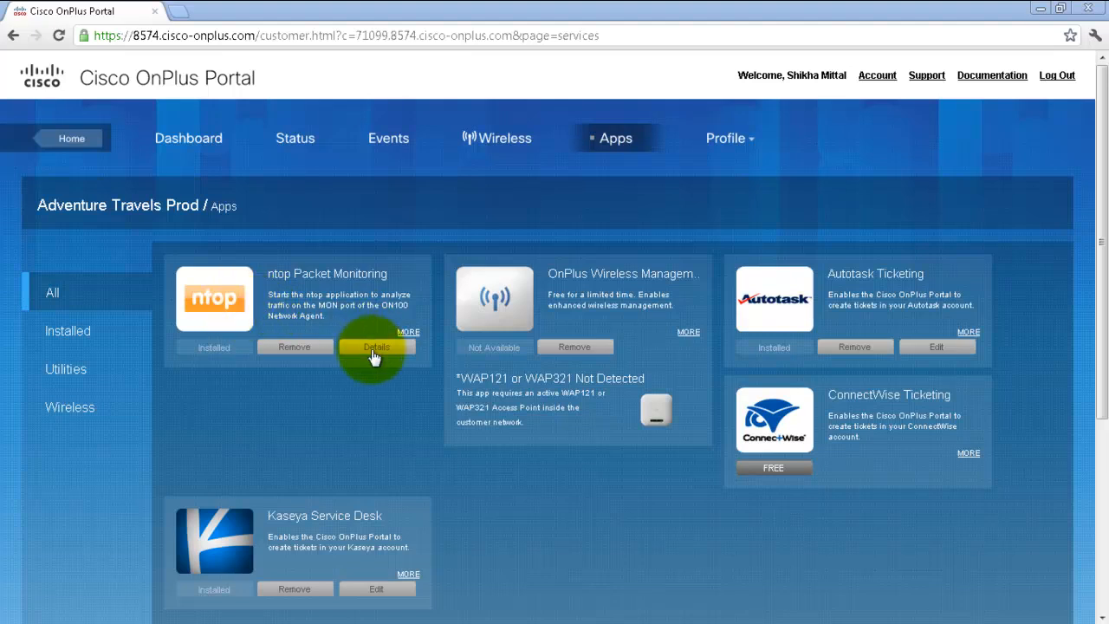
# - Launch the ntop Portal from the ntop Packet Monitoring app's details
pyautogui.click(376, 346)
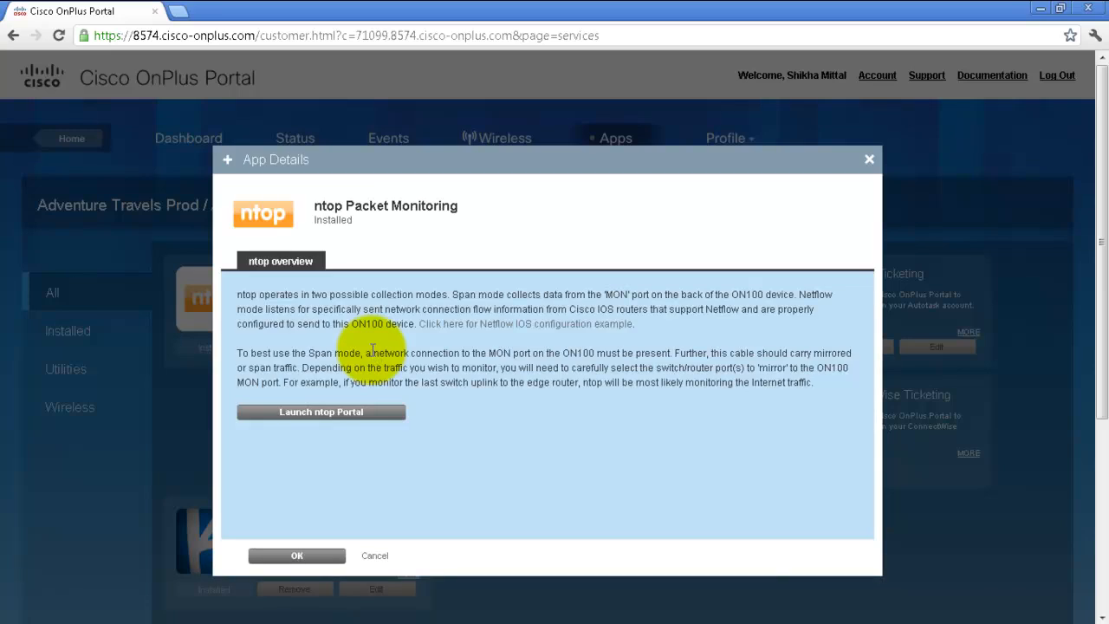
pyautogui.click(320, 411)
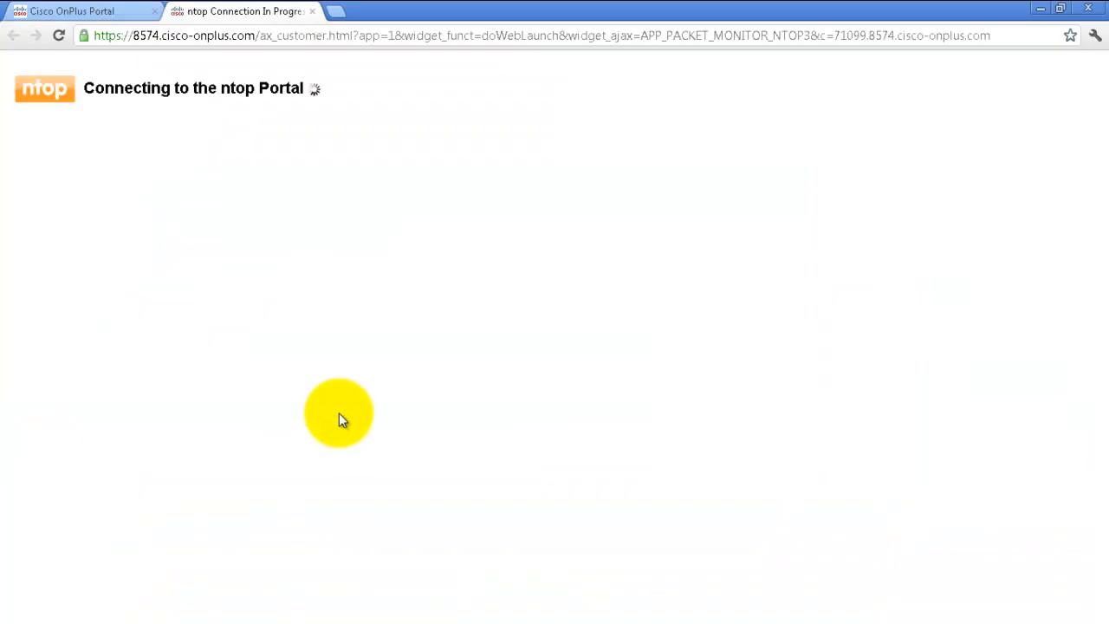
pyautogui.click(320, 412)
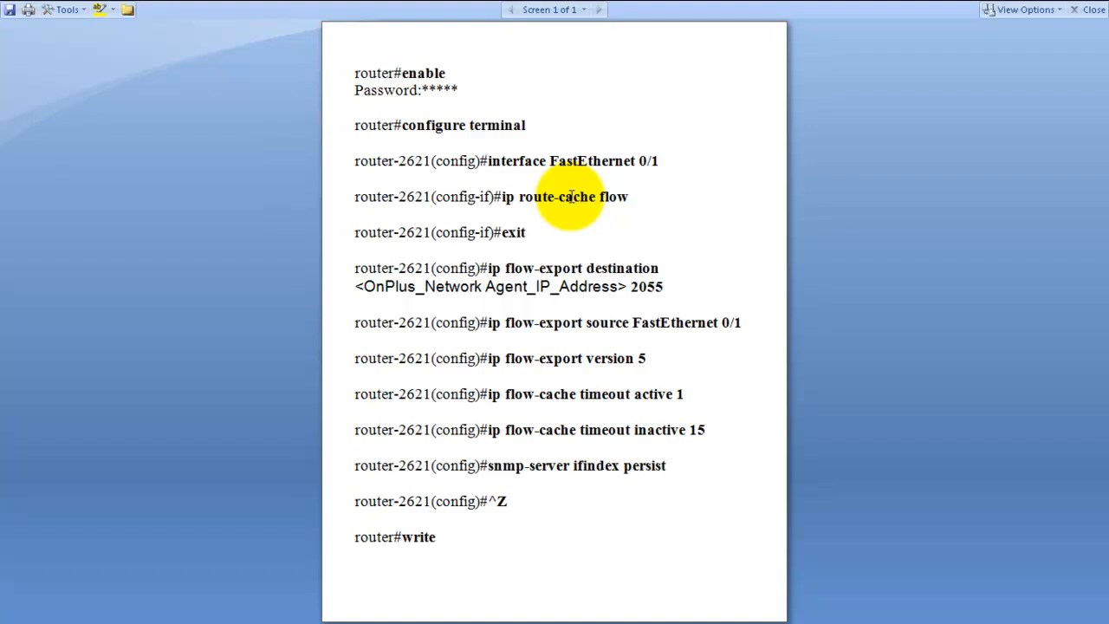
pyautogui.moveTo(509, 277)
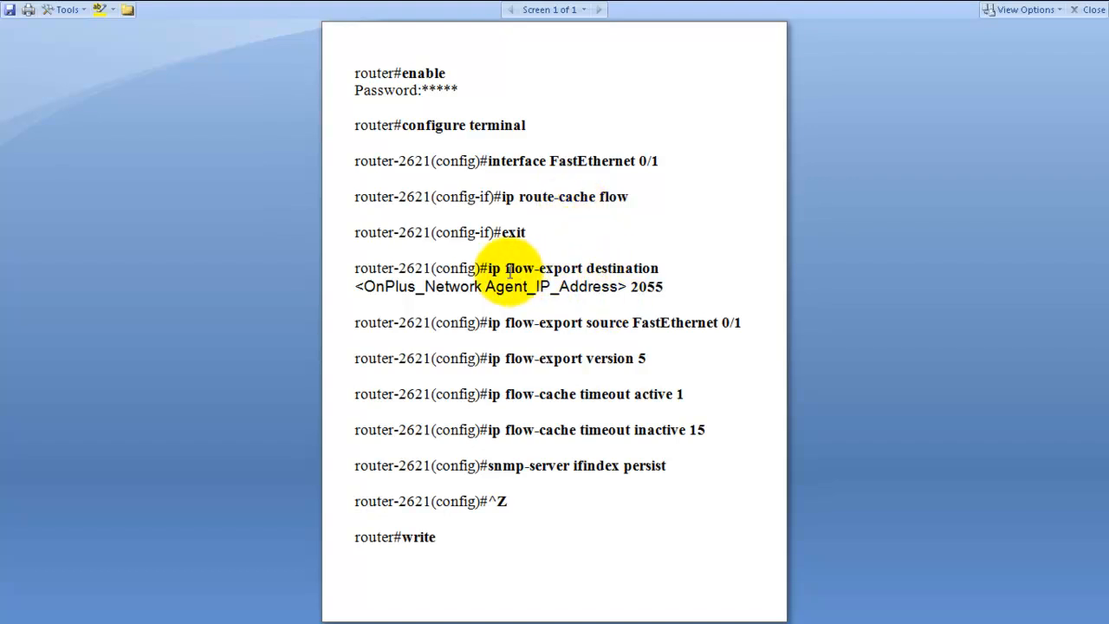
pyautogui.moveTo(385, 290)
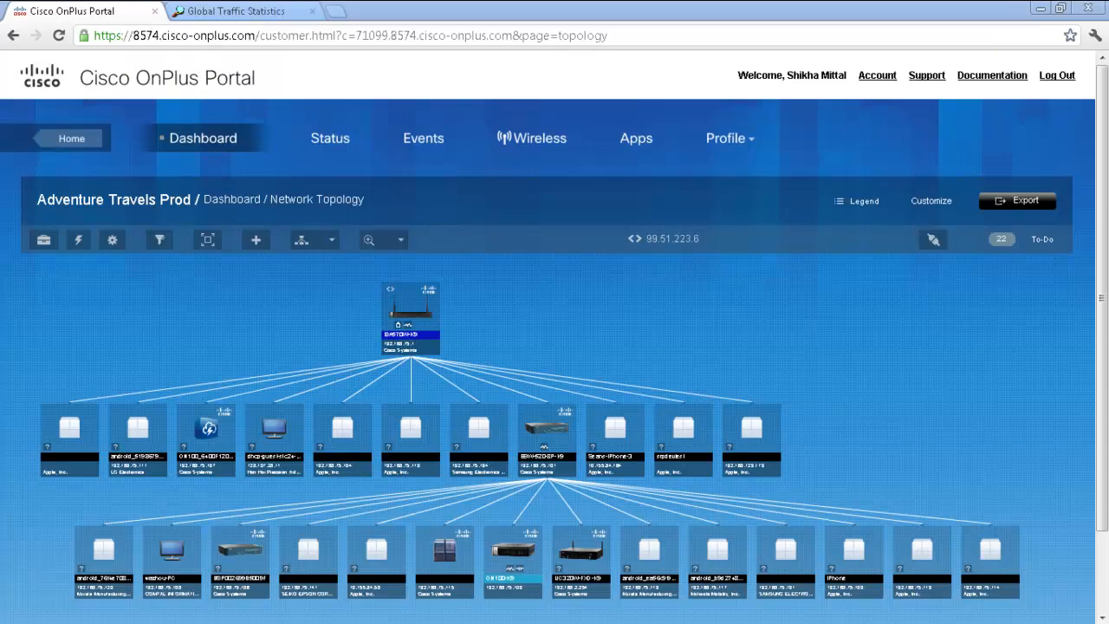
# - Open the ntop app details and show Global Traffic Statistics for eth1
pyautogui.click(238, 347)
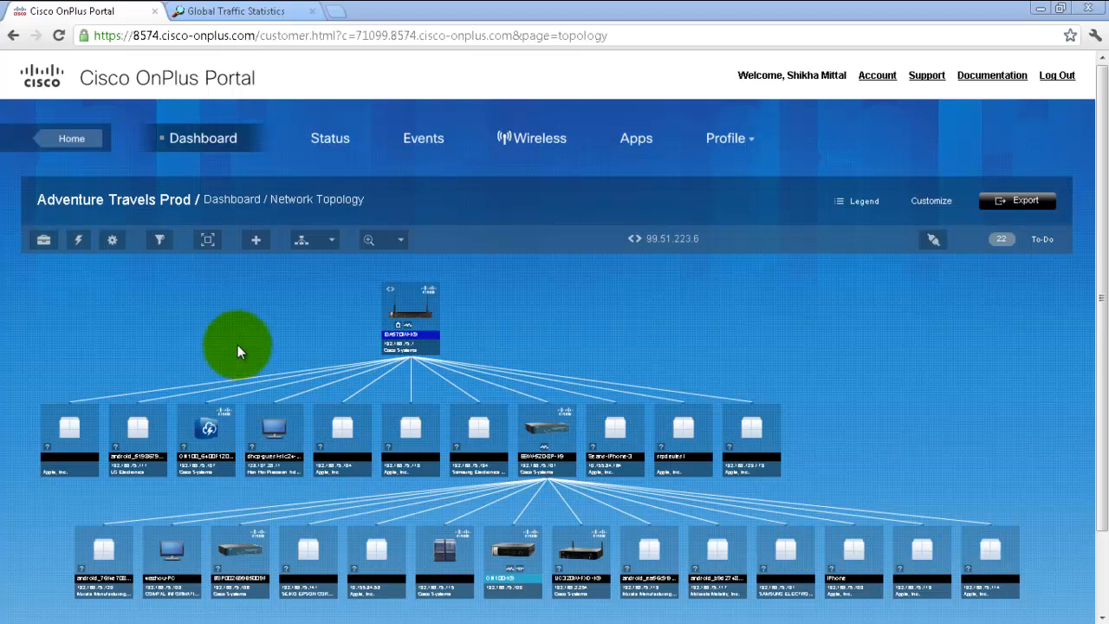
pyautogui.click(616, 138)
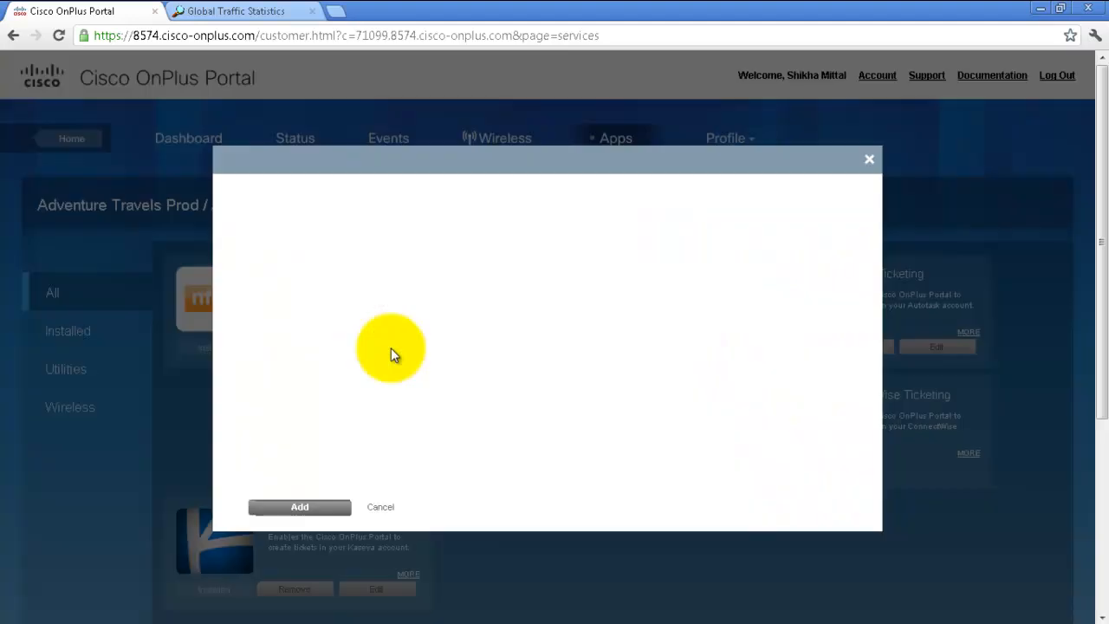
pyautogui.click(299, 507)
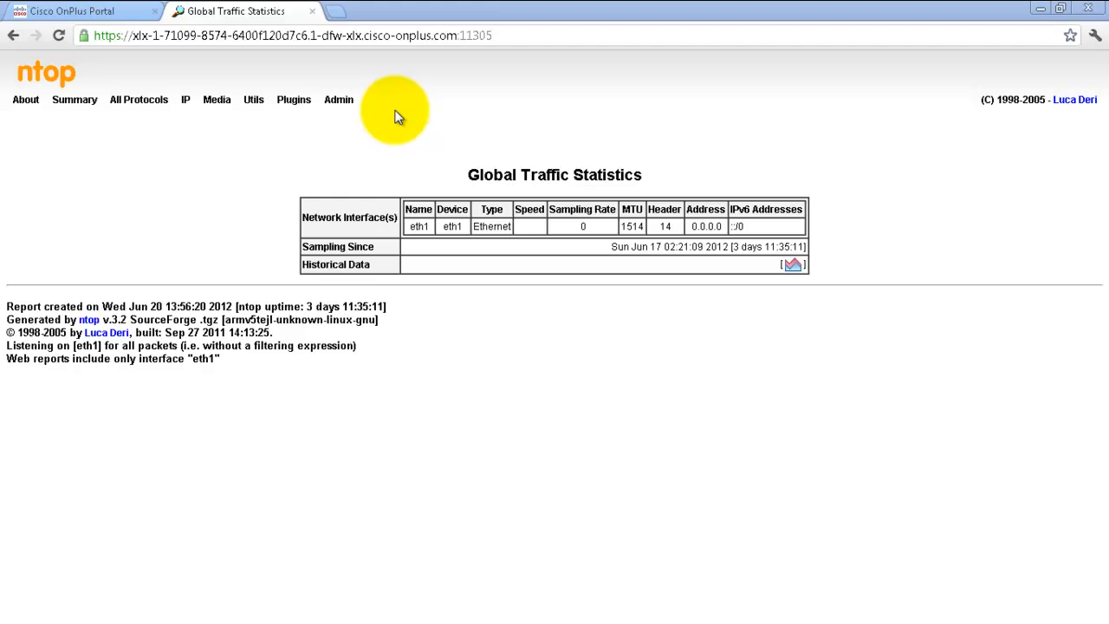
# - Activate the NetFlow plugin, then open its Device Configuration page
pyautogui.click(293, 98)
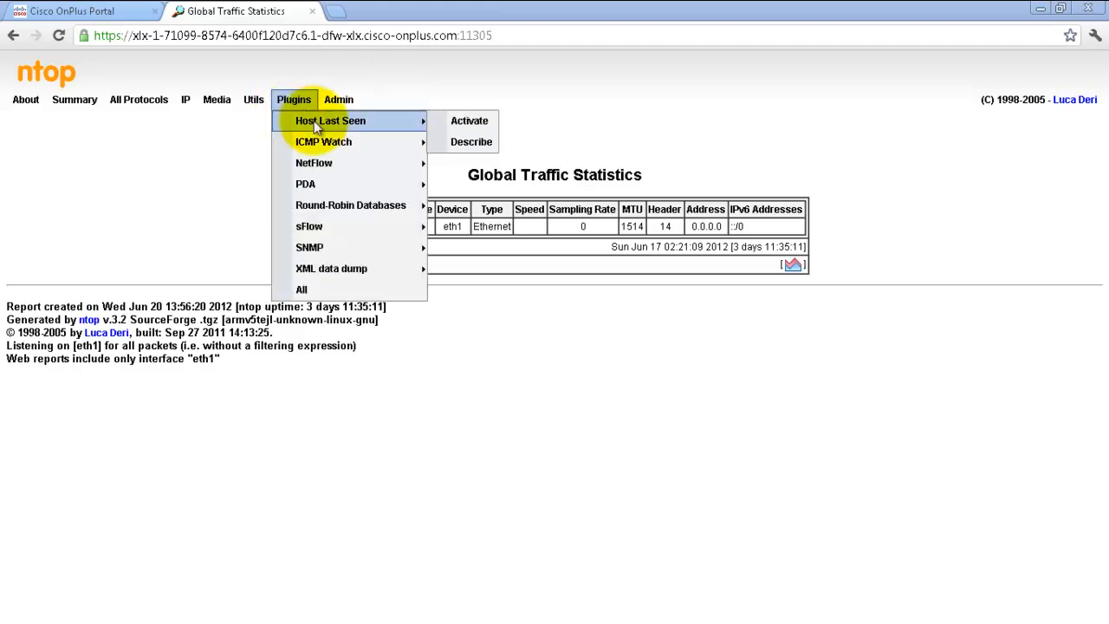
pyautogui.moveTo(313, 163)
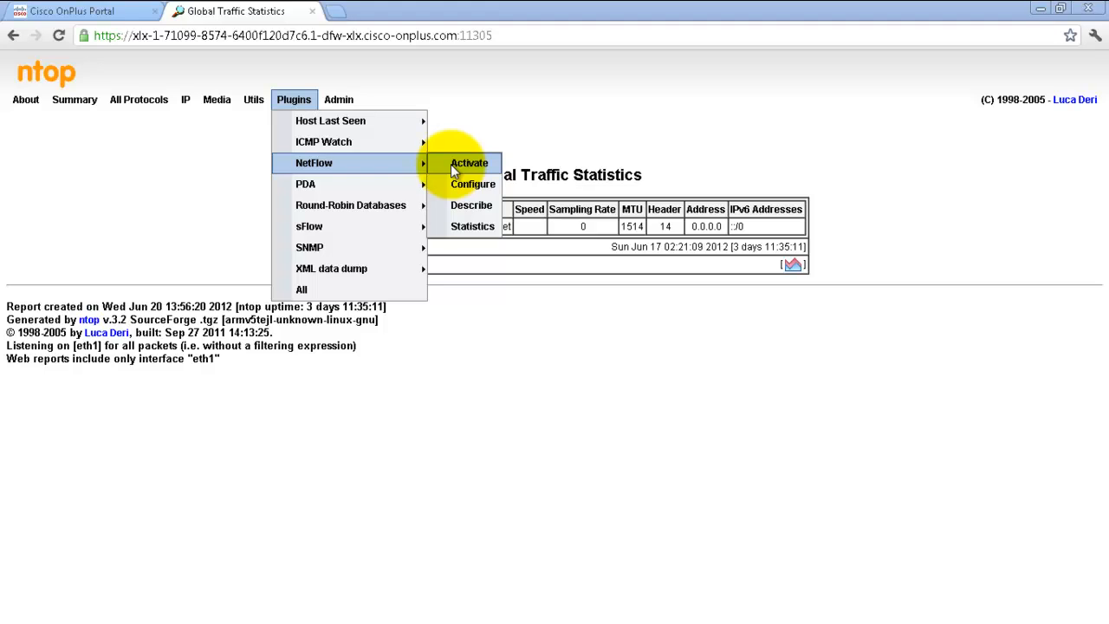
pyautogui.click(469, 163)
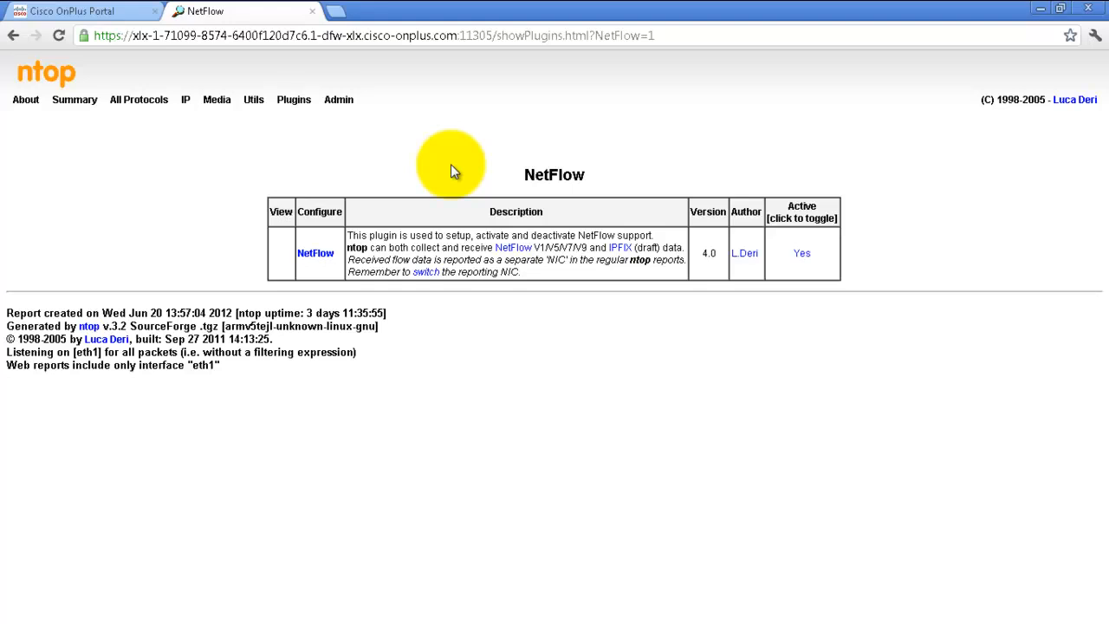
pyautogui.click(293, 99)
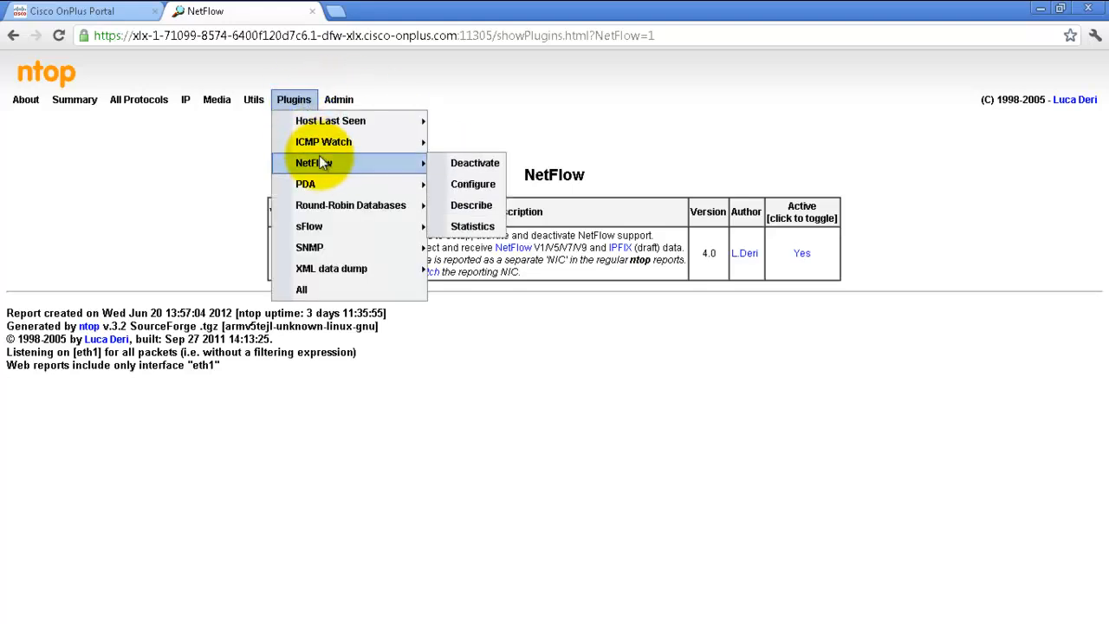
pyautogui.moveTo(472, 184)
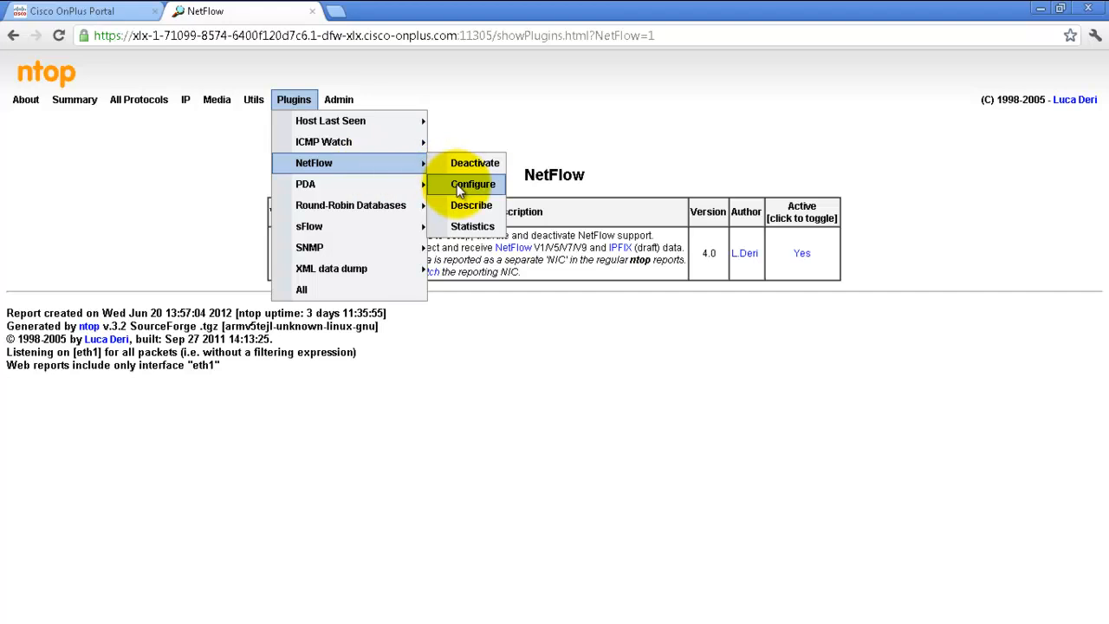
pyautogui.click(472, 183)
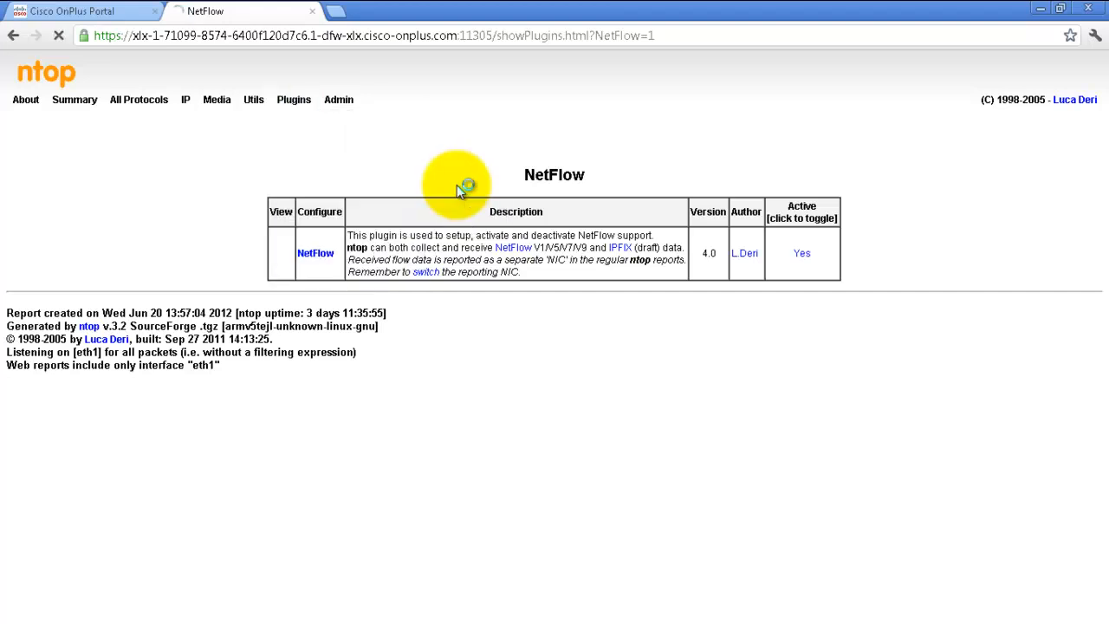
pyautogui.click(315, 253)
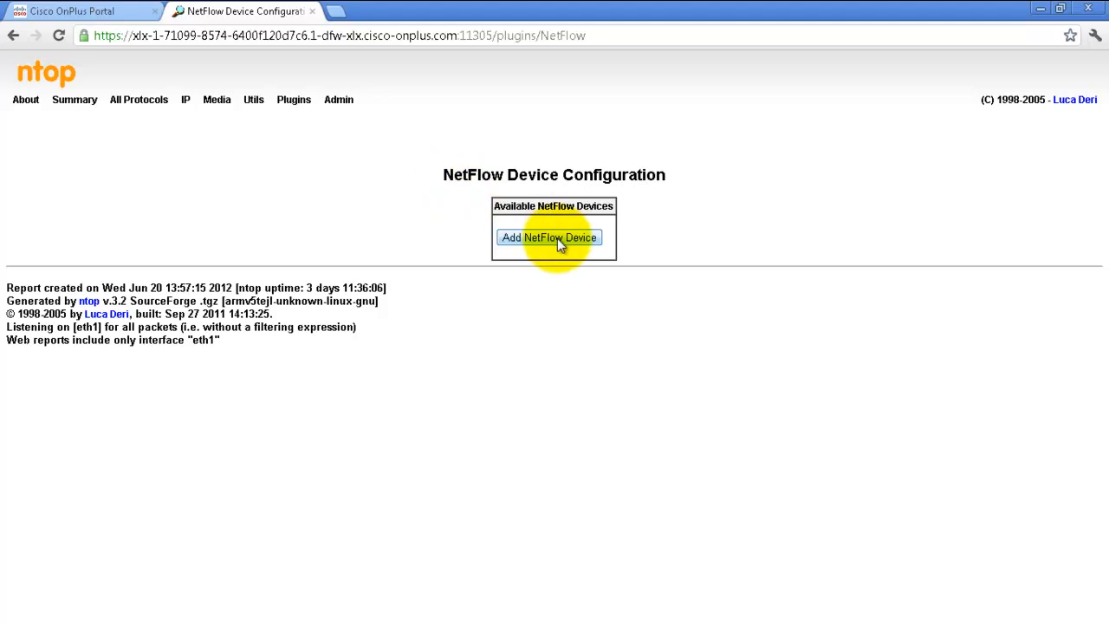
# - Add NetFlow-device.2 with network 192.168.0.0/255.255.255.0 and apply its settings
pyautogui.click(548, 238)
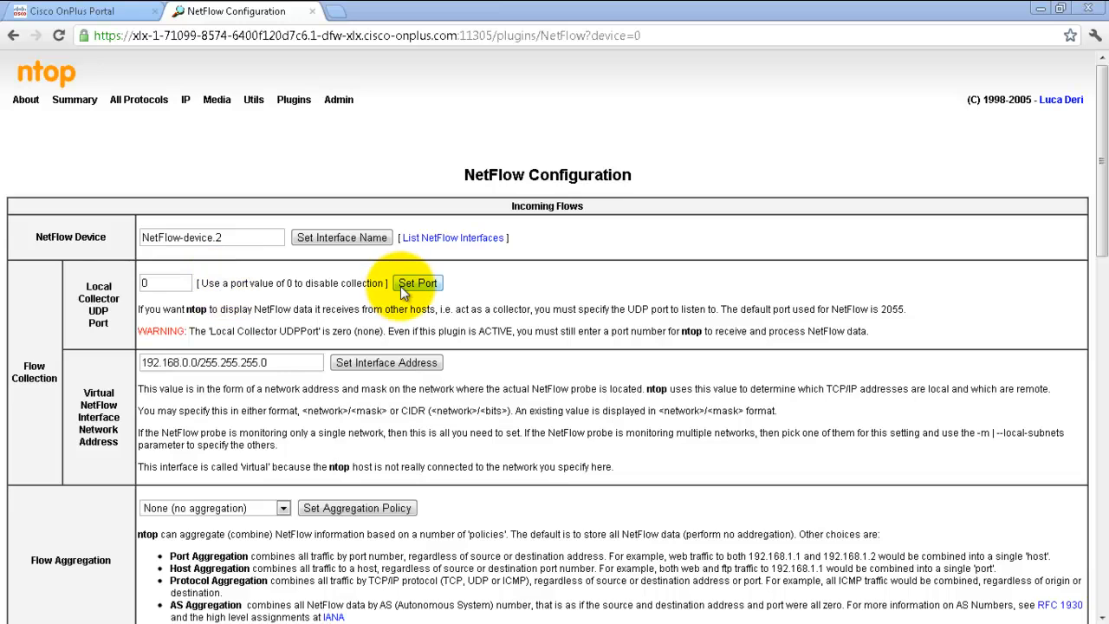
pyautogui.click(338, 99)
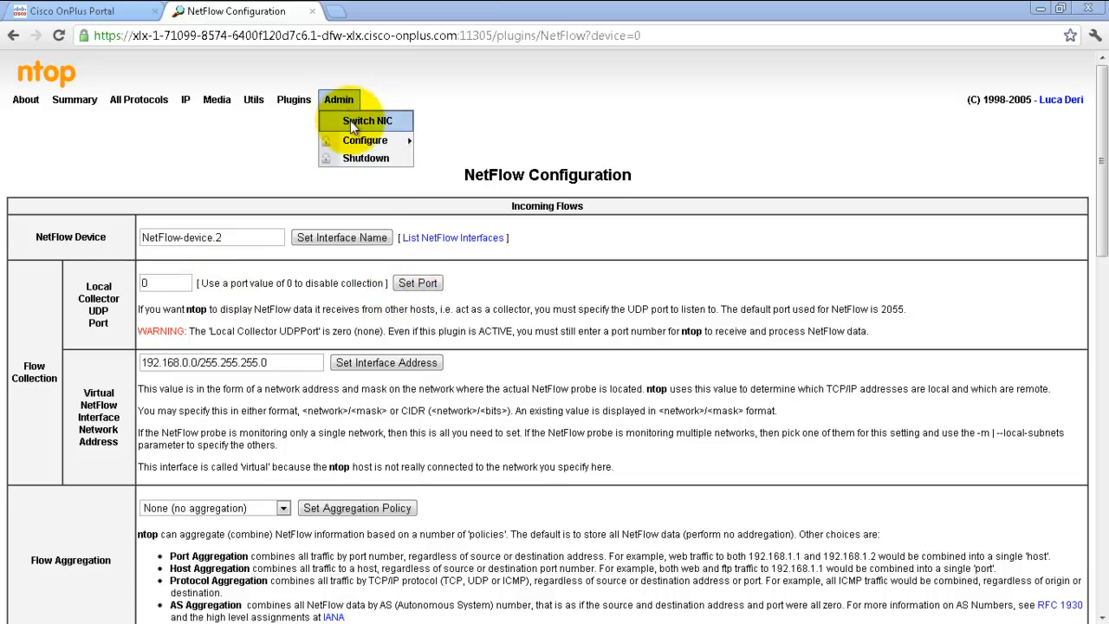
# - Switch ntop's reporting interface to NetFlow-device.2 via Admin > Switch NIC
pyautogui.click(368, 120)
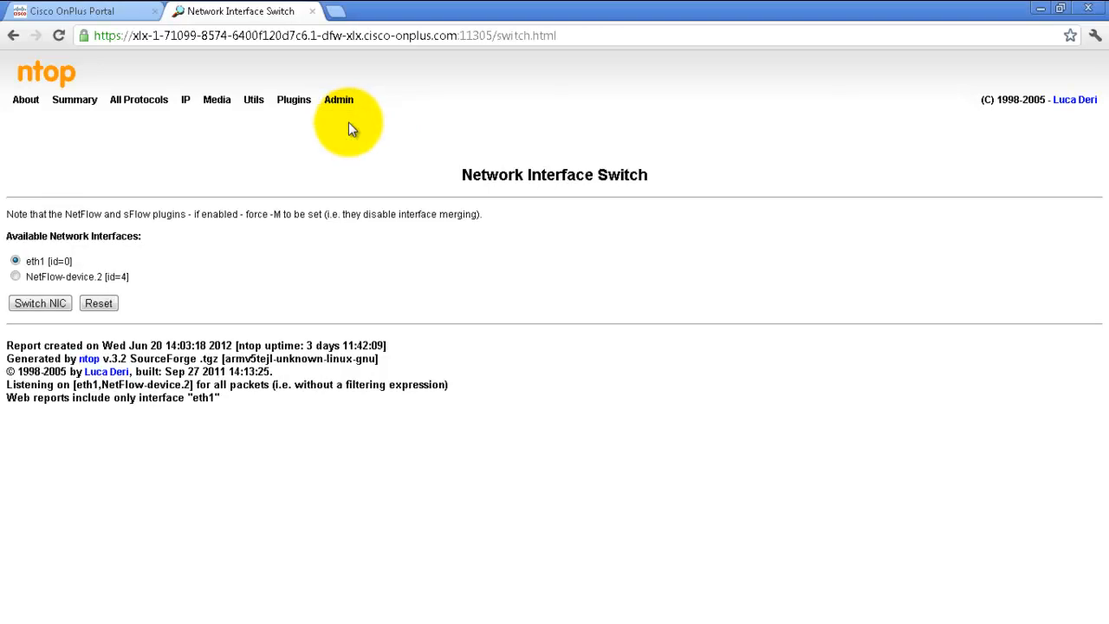
pyautogui.moveTo(48, 295)
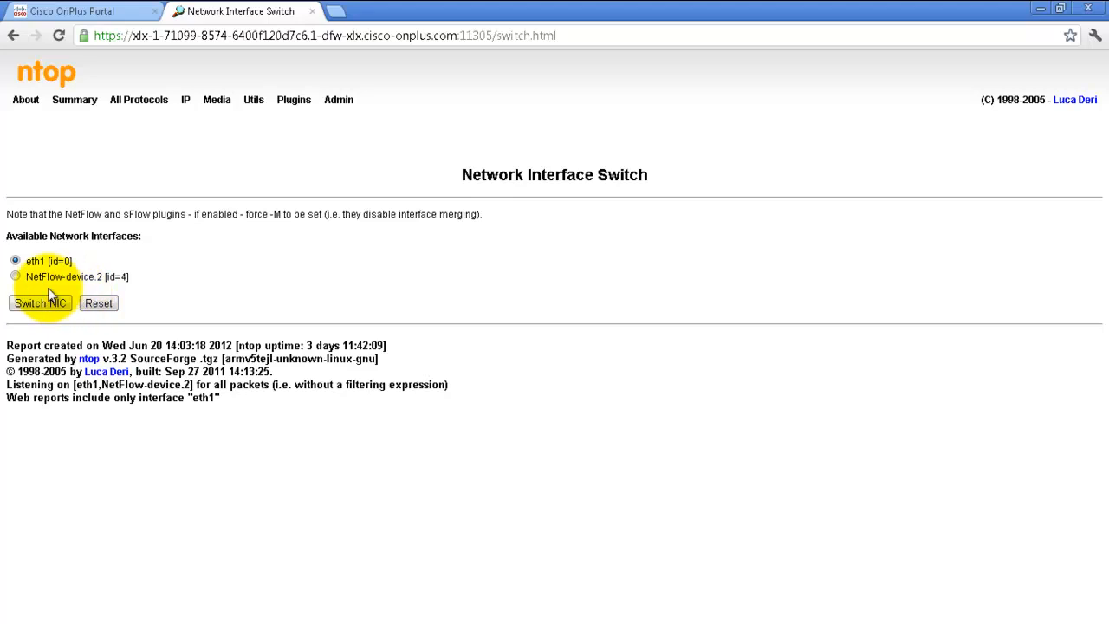
pyautogui.click(15, 276)
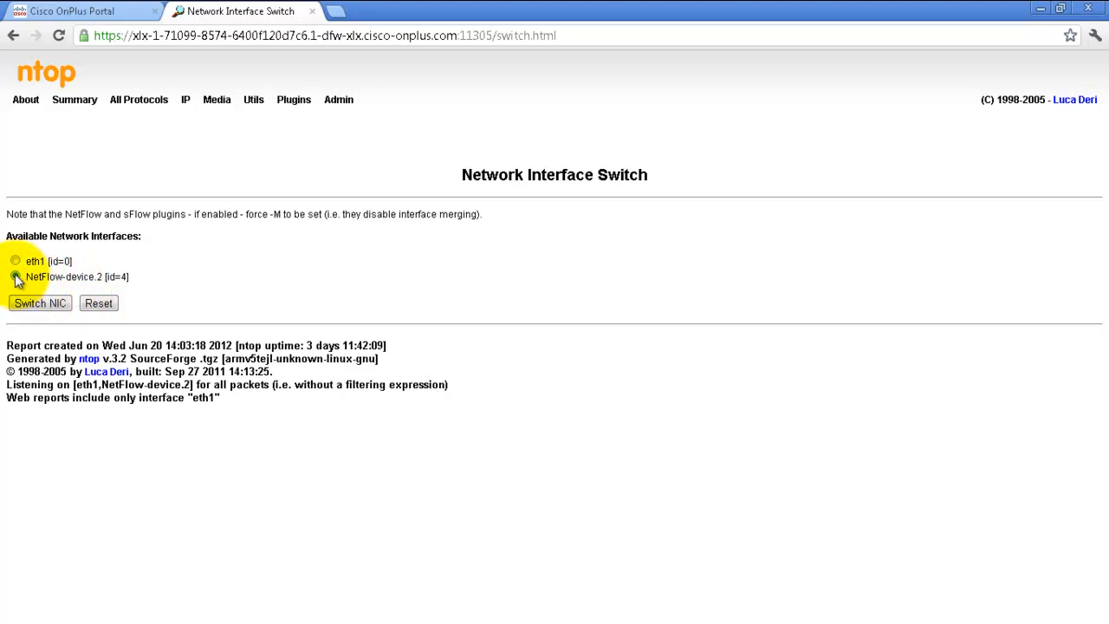
pyautogui.click(16, 276)
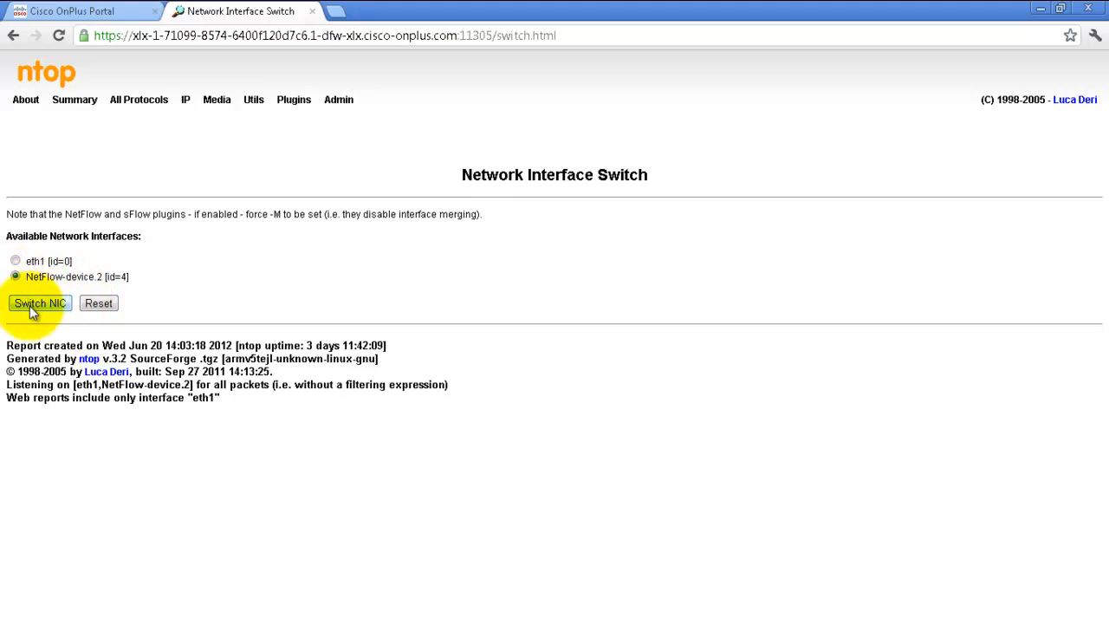
pyautogui.click(39, 302)
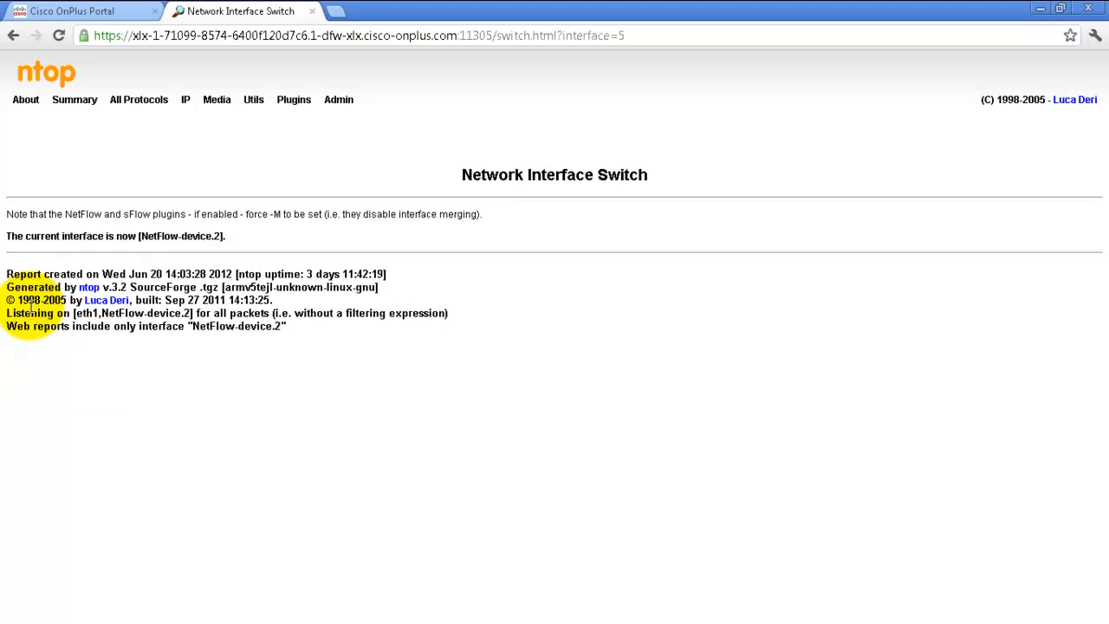